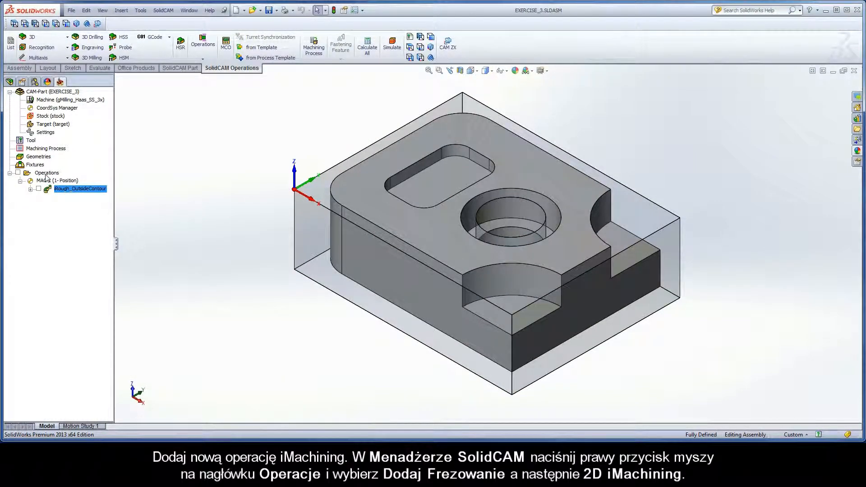
Add a 2D iMachining milling operation from the Operations context menu.
{"action": "right_click", "coordinate": [46, 173]}
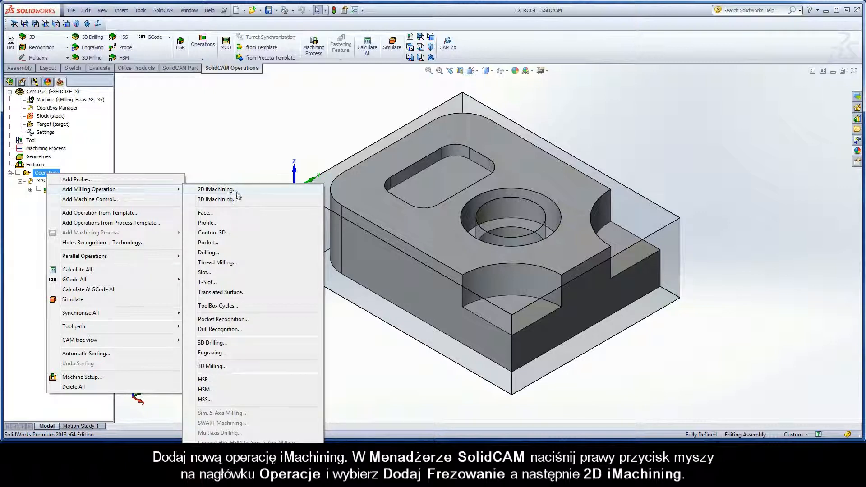
{"action": "left_click", "coordinate": [215, 189]}
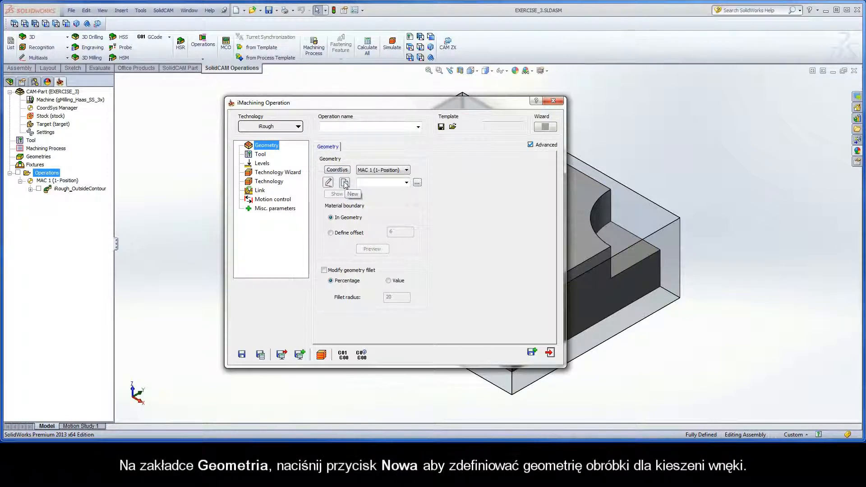
Chain the pocket's top edge at auto-constant Z into closed geometry contour1 and confirm it.
{"action": "left_click", "coordinate": [351, 194]}
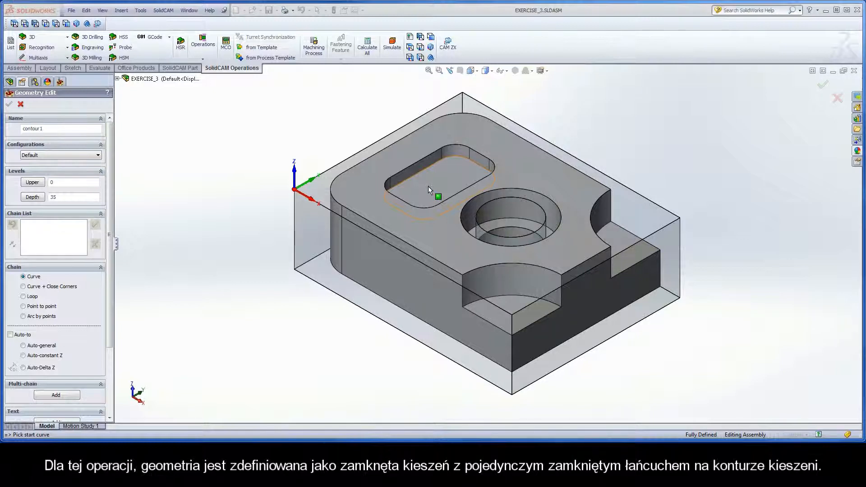
{"action": "left_click", "coordinate": [411, 168]}
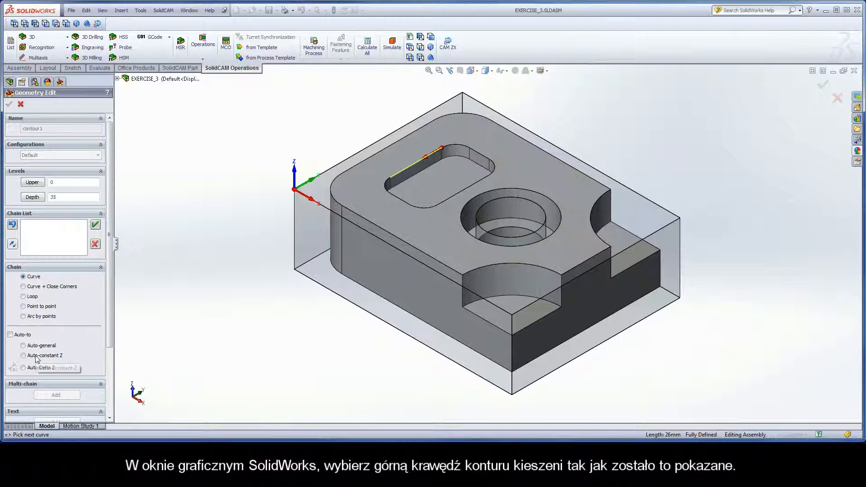
{"action": "left_click", "coordinate": [22, 355]}
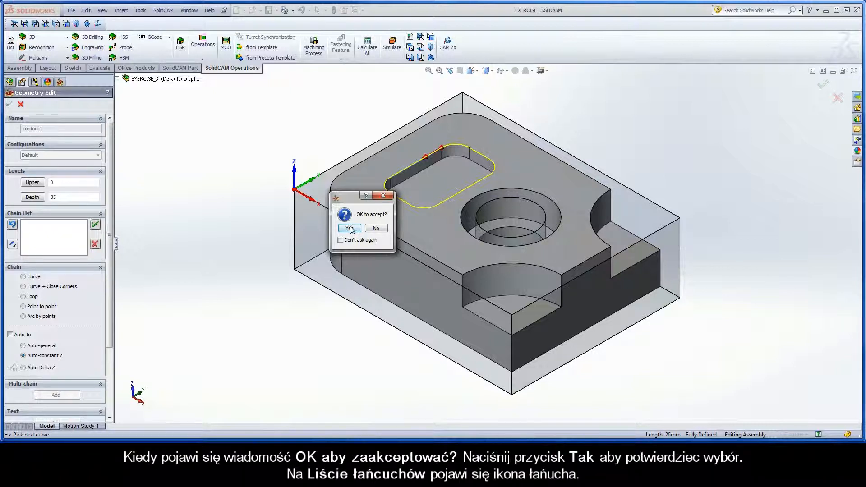
{"action": "left_click", "coordinate": [347, 229]}
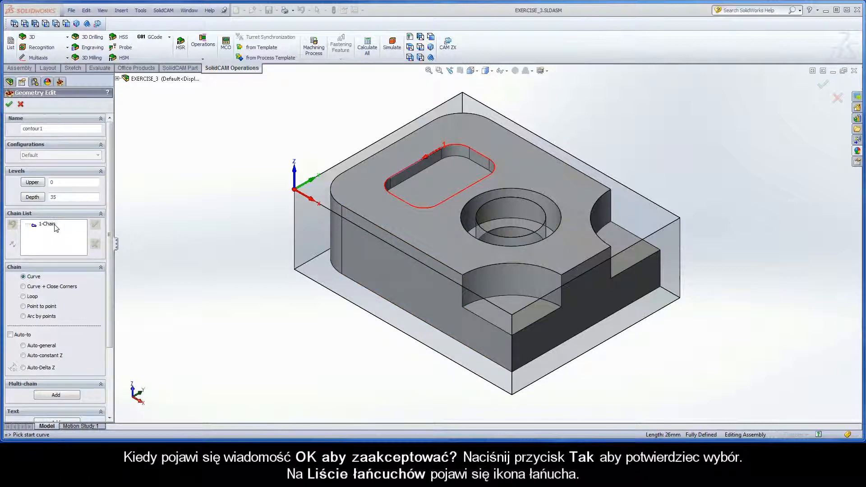
{"action": "left_click", "coordinate": [47, 224]}
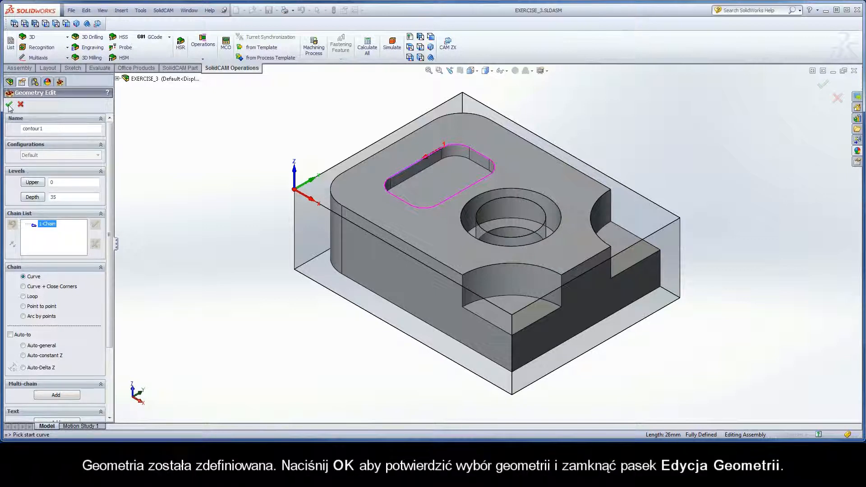
{"action": "left_click", "coordinate": [8, 105]}
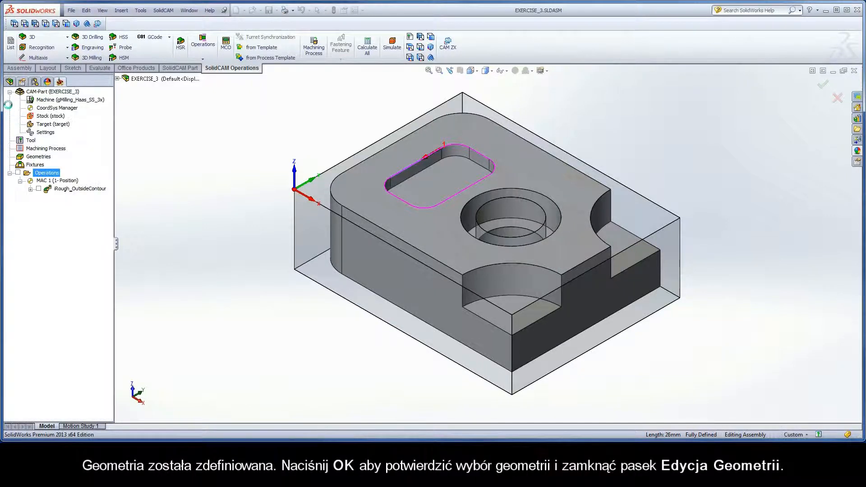
{"action": "left_click", "coordinate": [822, 84]}
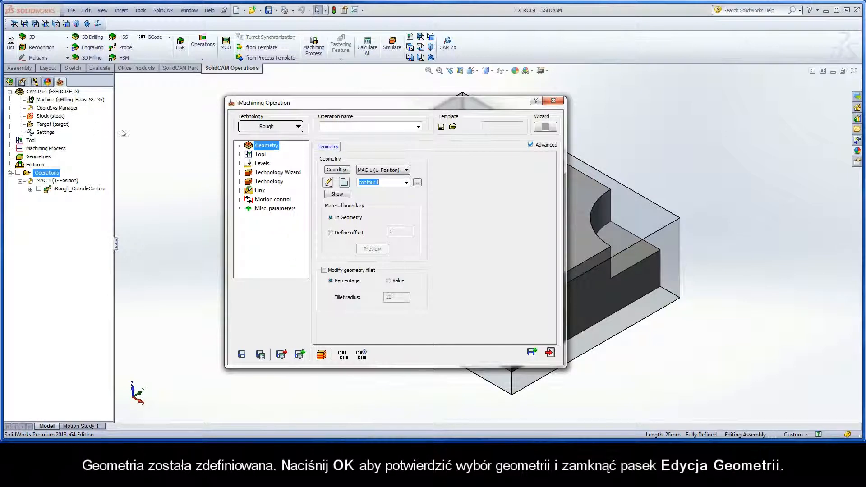
Select tool 1, the 12 mm END MILL, from the Part Tool Table.
{"action": "left_click", "coordinate": [260, 154]}
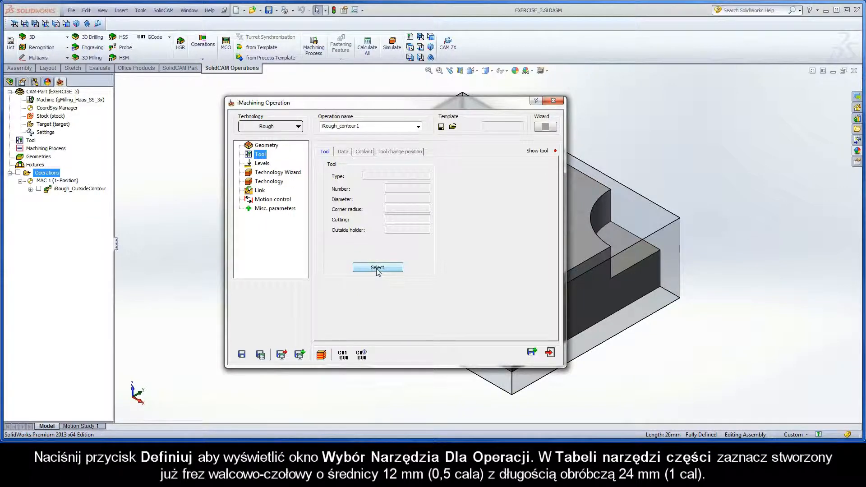
{"action": "left_click", "coordinate": [377, 267]}
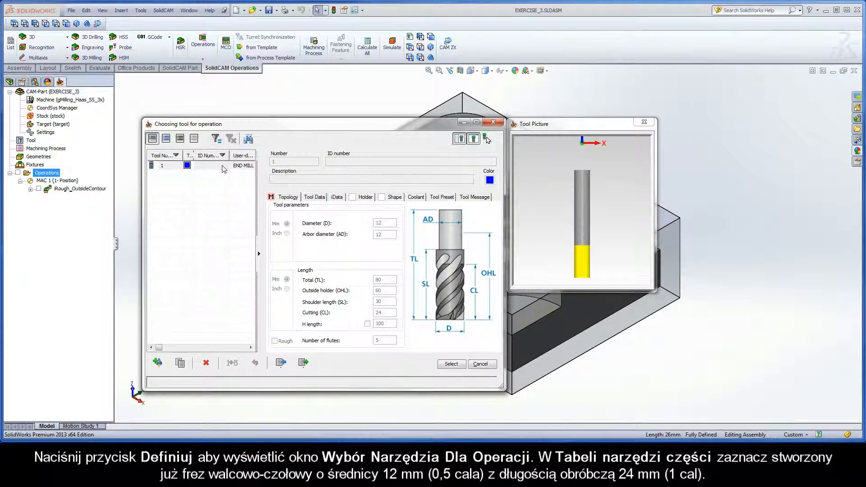
{"action": "left_click", "coordinate": [199, 165]}
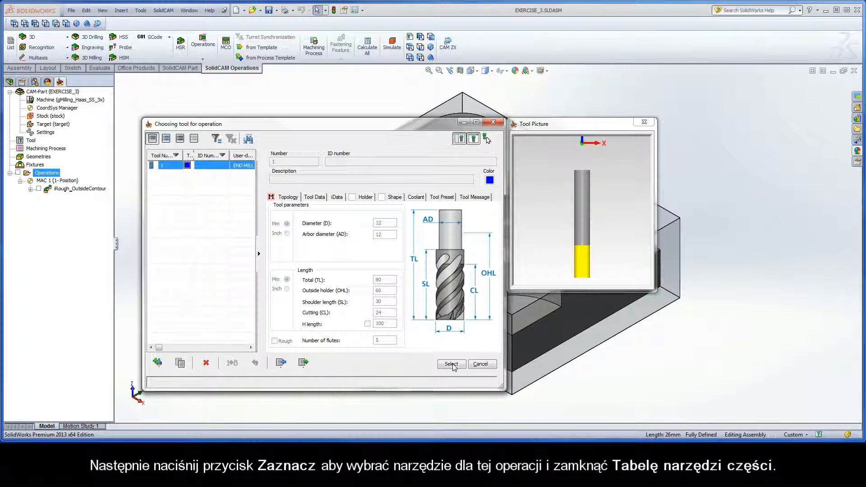
{"action": "left_click", "coordinate": [450, 364]}
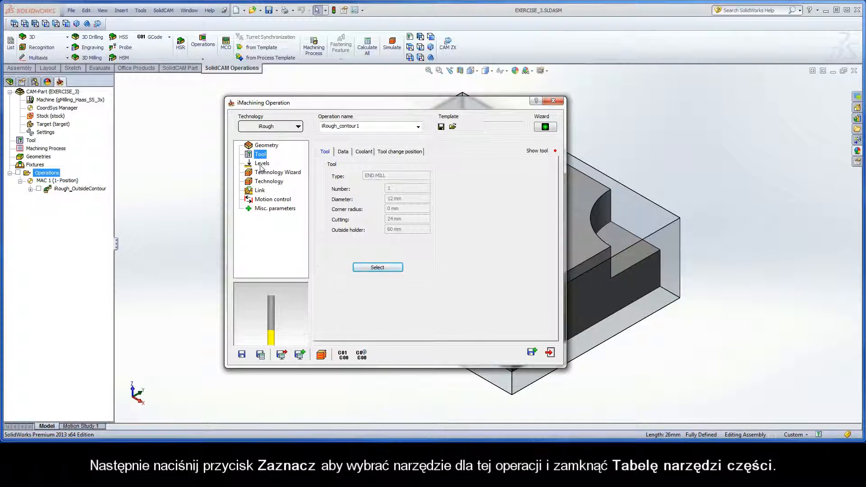
Set the upper milling level to 0 from the model's top face.
{"action": "left_click", "coordinate": [261, 163]}
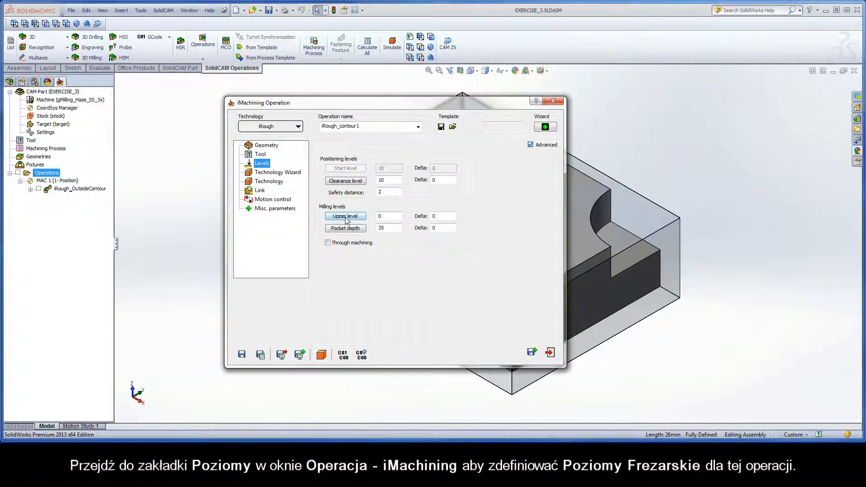
{"action": "left_click", "coordinate": [345, 216]}
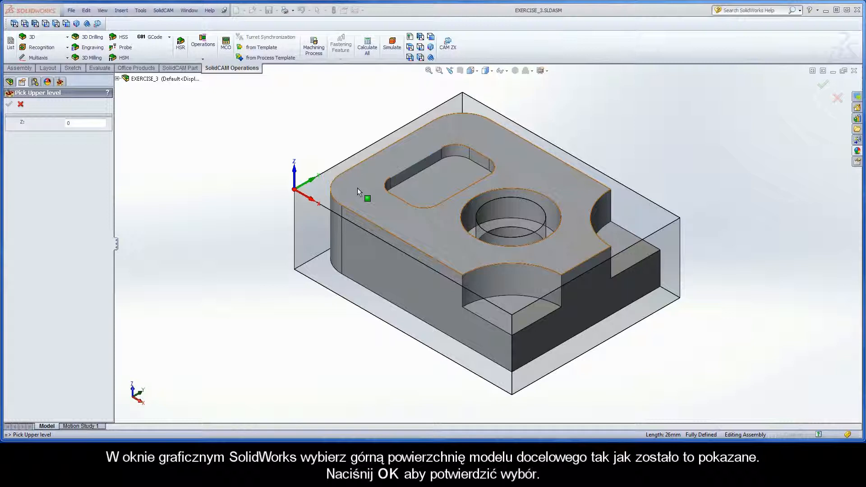
{"action": "left_click", "coordinate": [357, 190]}
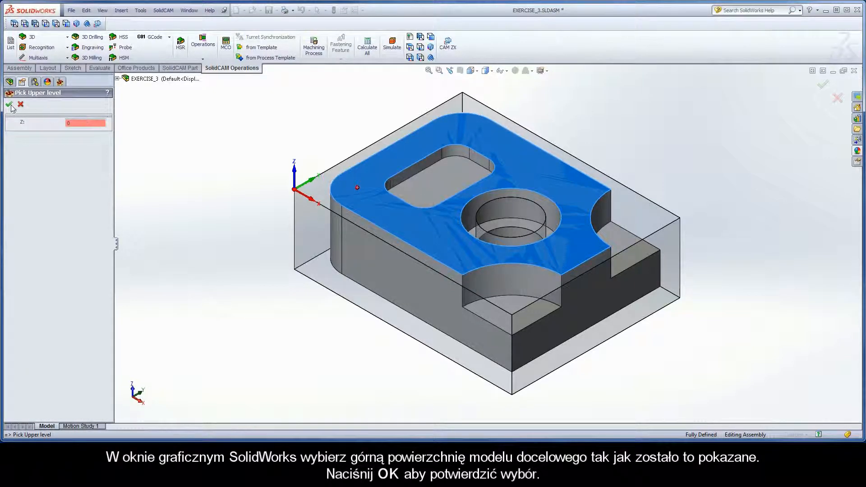
{"action": "left_click", "coordinate": [9, 105]}
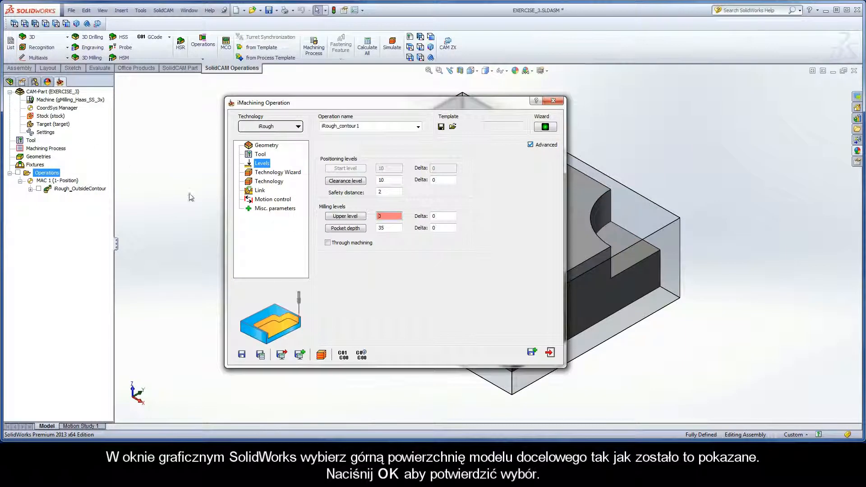
Set the pocket depth to 5 by picking the pocket's bottom face.
{"action": "left_click", "coordinate": [345, 228]}
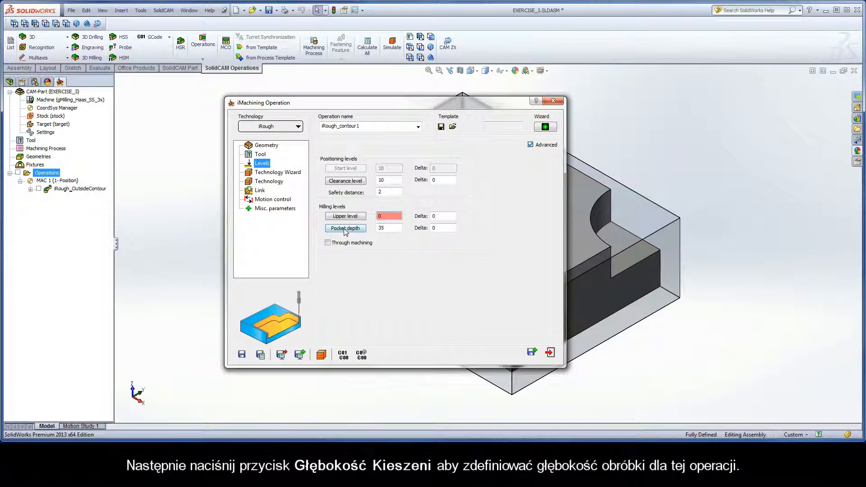
{"action": "left_click", "coordinate": [344, 229]}
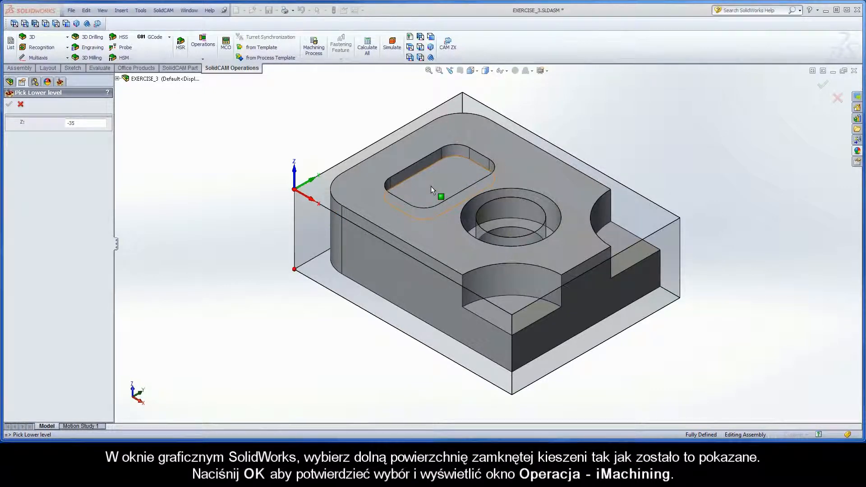
{"action": "left_click", "coordinate": [430, 187]}
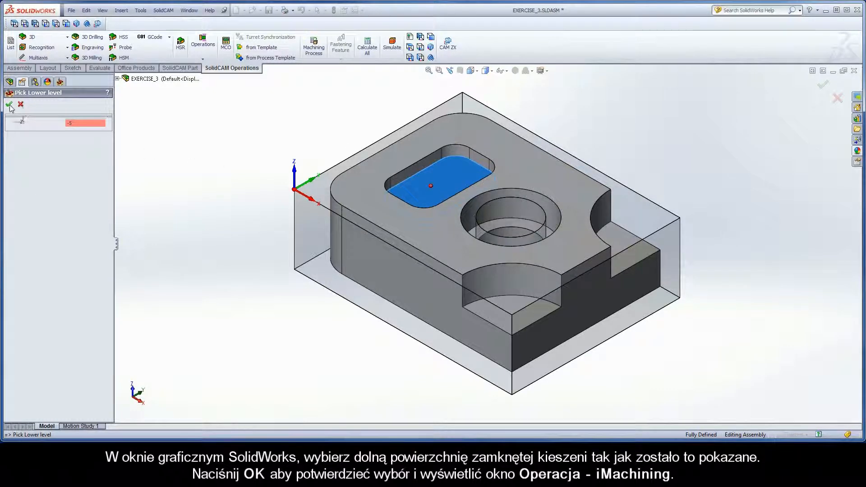
{"action": "left_click", "coordinate": [9, 105]}
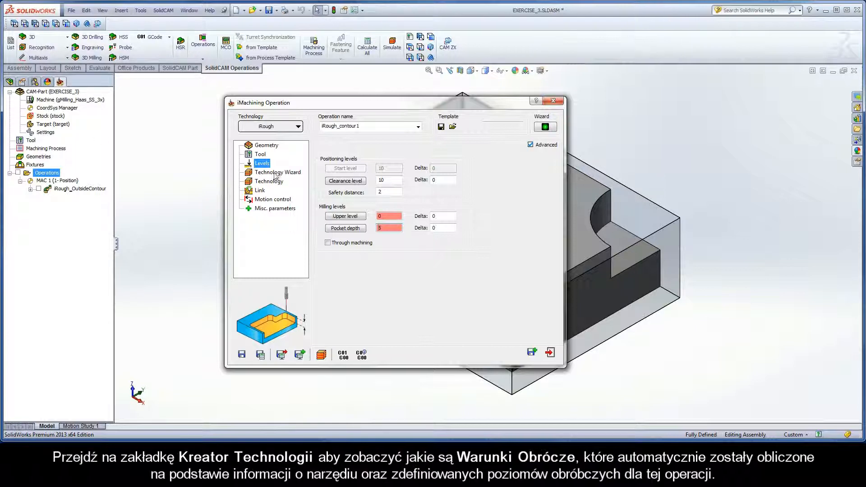
Show the Technology Wizard cutting conditions: one 5 mm step down at ACP 0.7.
{"action": "left_click", "coordinate": [278, 172]}
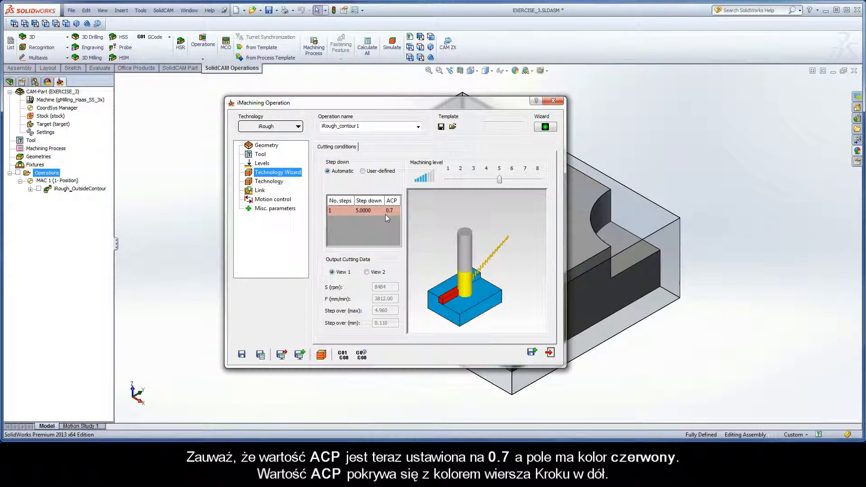
{"action": "mouse_move", "coordinate": [398, 215]}
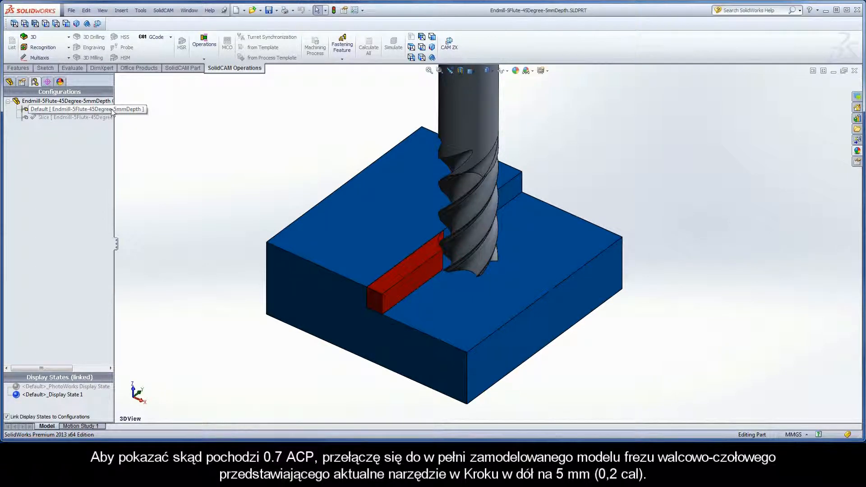
Display the endmill part's sectioned Slice configuration showing where the tool contacts the wall.
{"action": "left_click", "coordinate": [72, 108]}
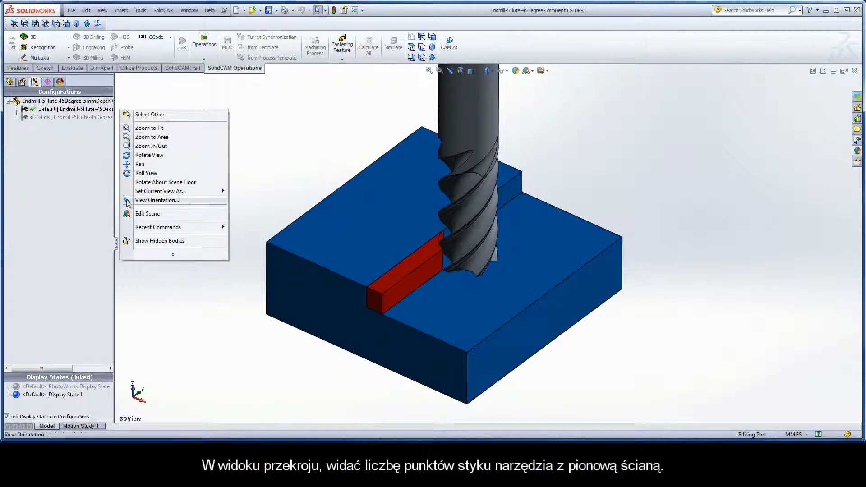
{"action": "left_click", "coordinate": [157, 200]}
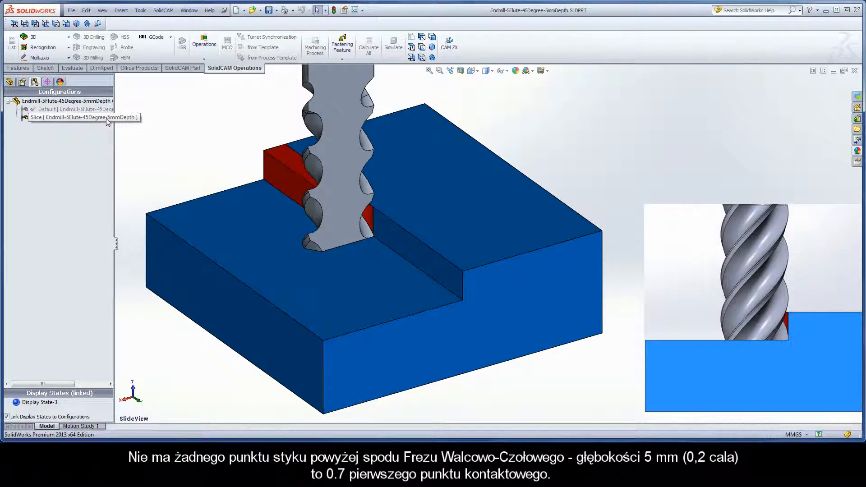
{"action": "left_click", "coordinate": [74, 117]}
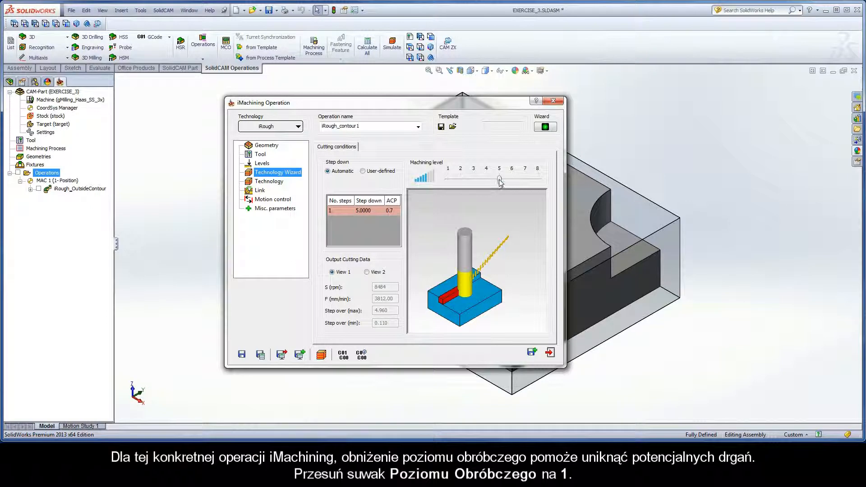
Lower the machining level from 5 to 1, dropping speed to 4865 and feed to 2457.
{"action": "left_click_drag", "start_coordinate": [499, 180], "coordinate": [464, 179]}
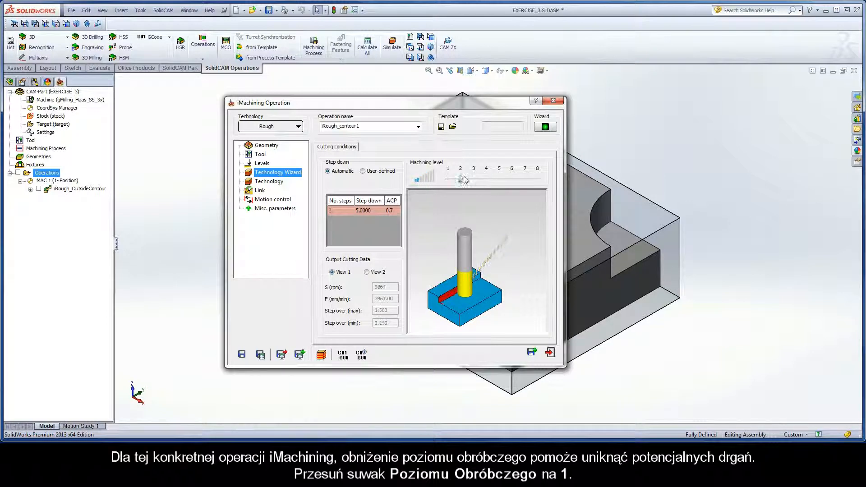
{"action": "left_click_drag", "start_coordinate": [464, 178], "coordinate": [447, 179]}
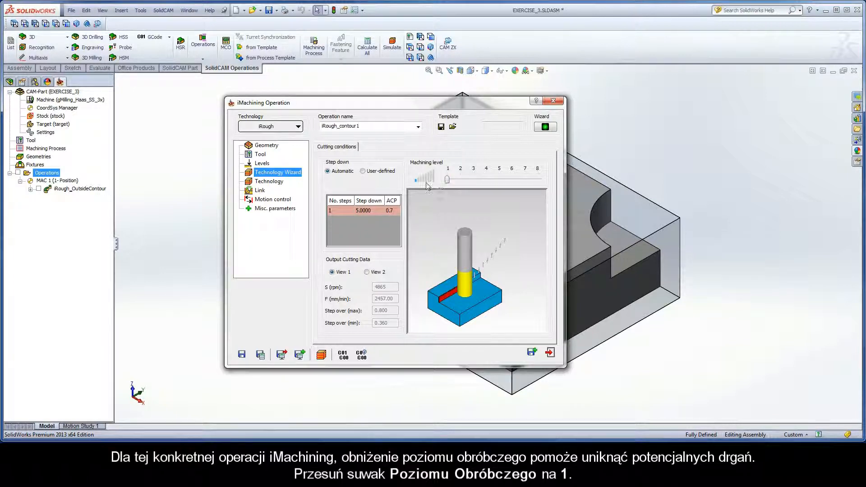
{"action": "left_click", "coordinate": [270, 181]}
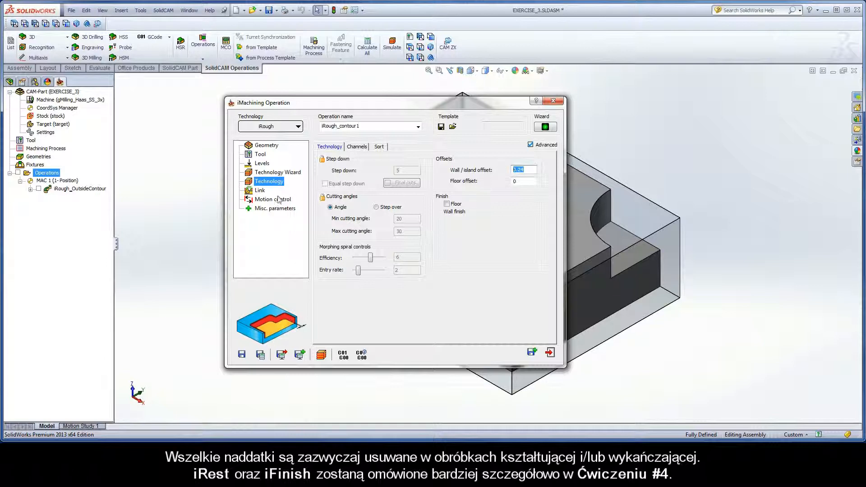
Show the link settings: helical entry with a 0.08 Z clearance.
{"action": "left_click", "coordinate": [260, 190]}
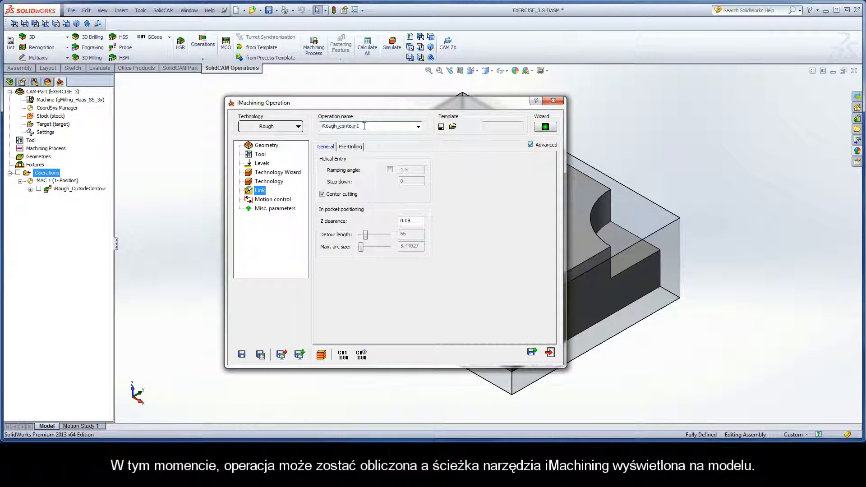
Rename the operation to iRough_PocketRecess and save and calculate its toolpath.
{"action": "double_click", "coordinate": [345, 126]}
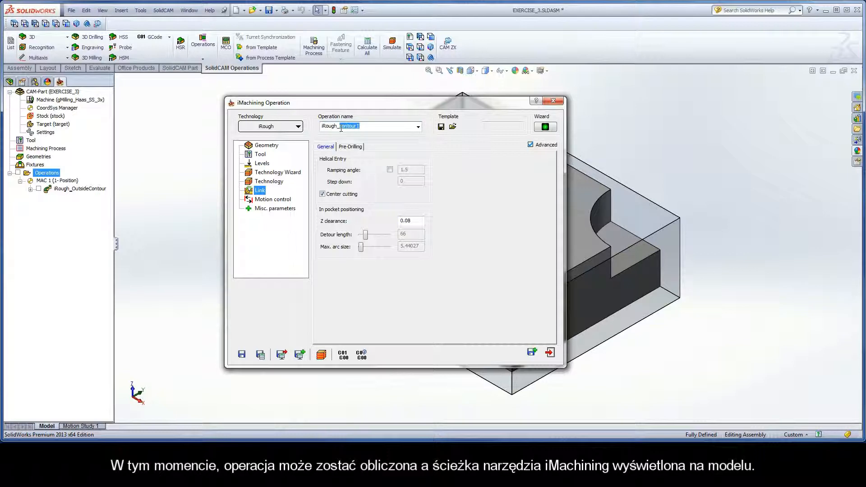
{"action": "type", "text": "iRough_PocketRecess"}
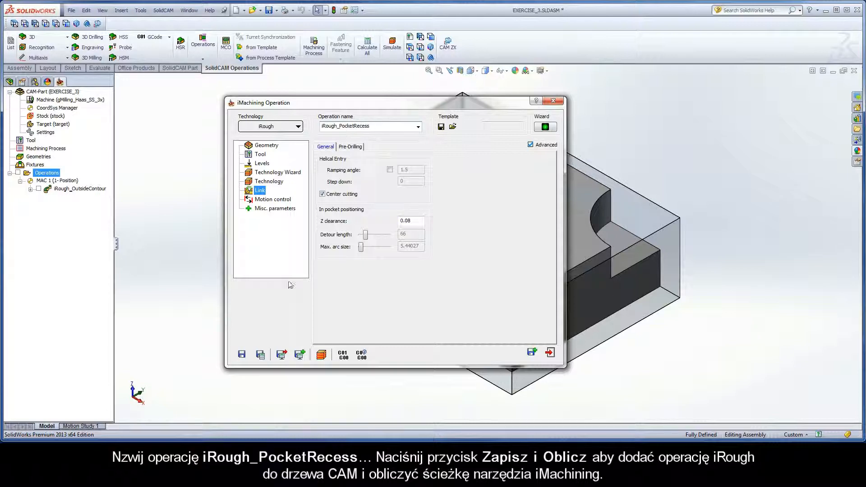
{"action": "left_click", "coordinate": [260, 354]}
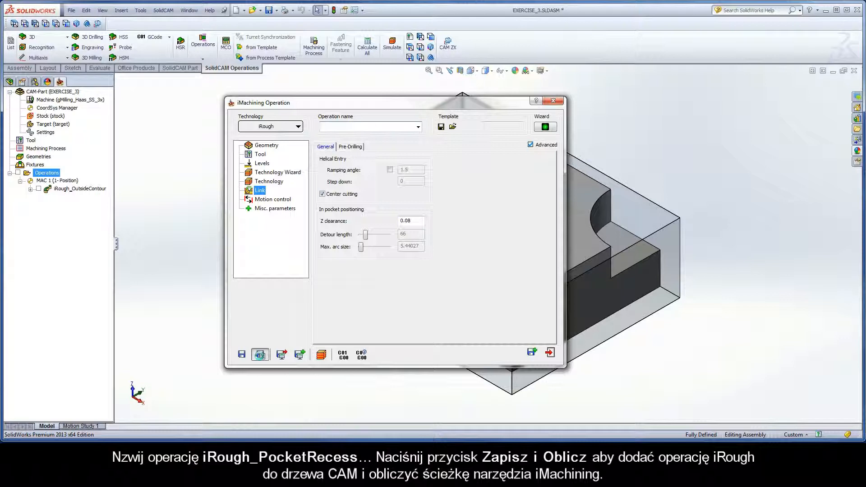
{"action": "left_click", "coordinate": [260, 354]}
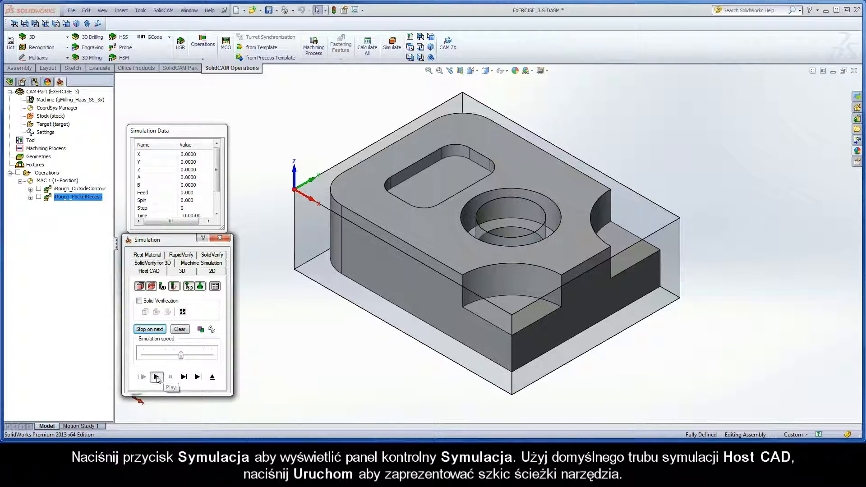
Play the iRough_PocketRecess toolpath simulation, then exit the simulation and operation dialog.
{"action": "left_click", "coordinate": [142, 376]}
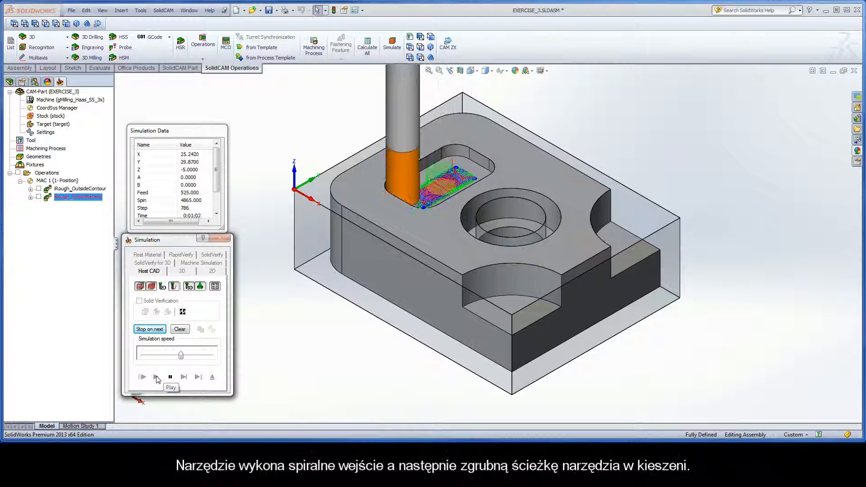
{"action": "left_click", "coordinate": [141, 376]}
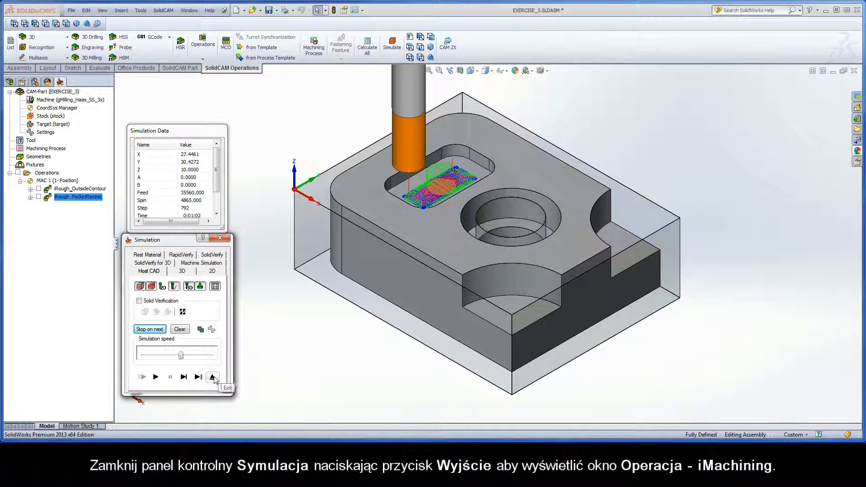
{"action": "left_click", "coordinate": [212, 377]}
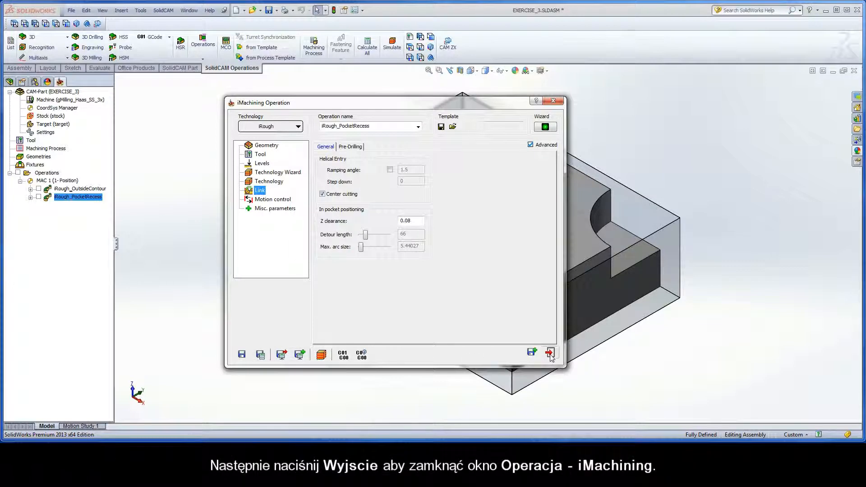
{"action": "left_click", "coordinate": [549, 353]}
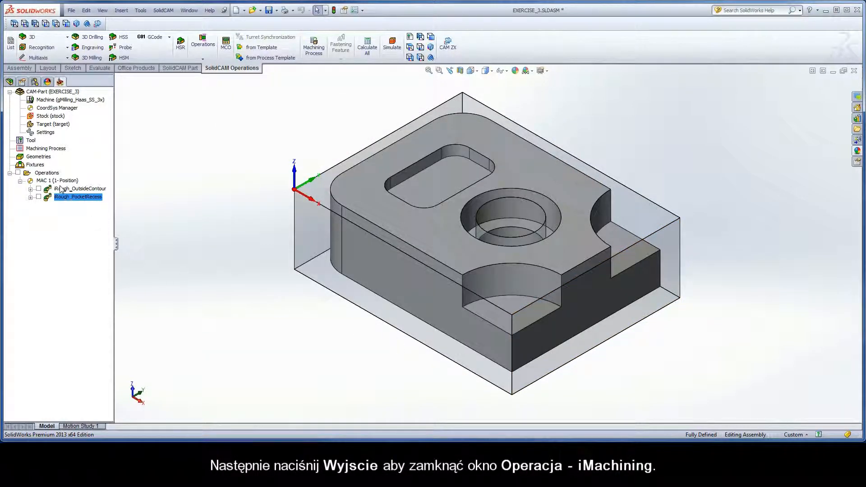